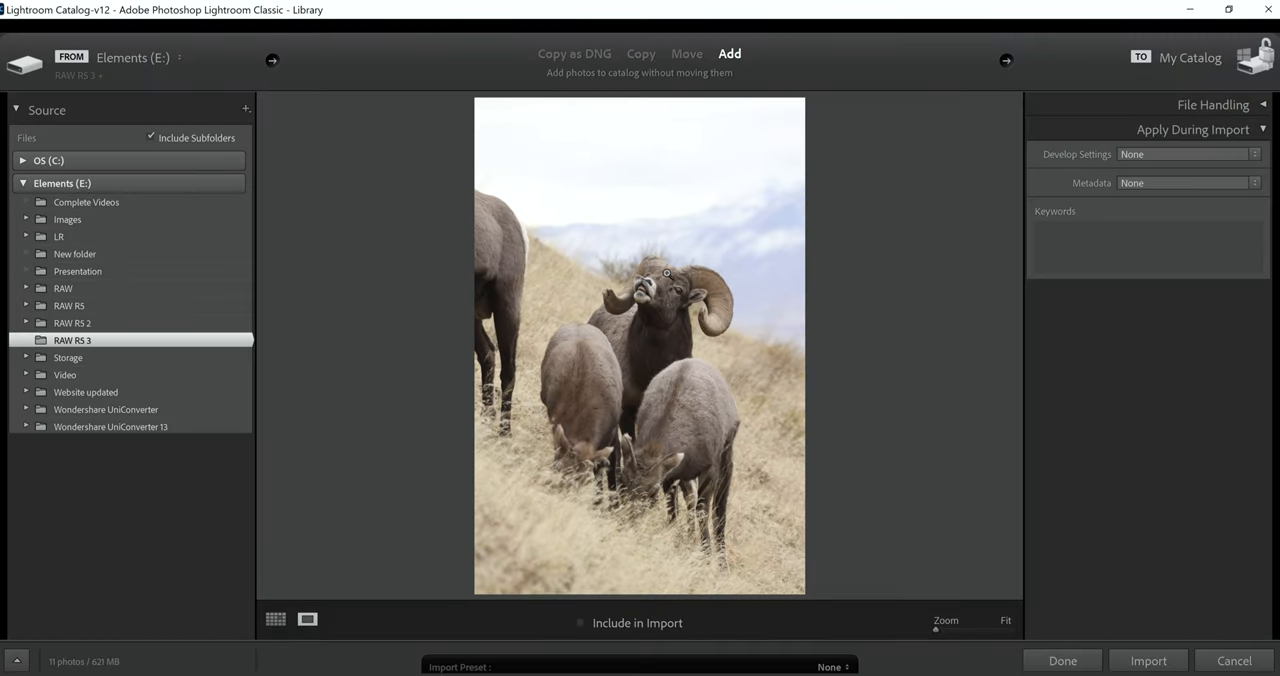
pyautogui.moveTo(660, 263)
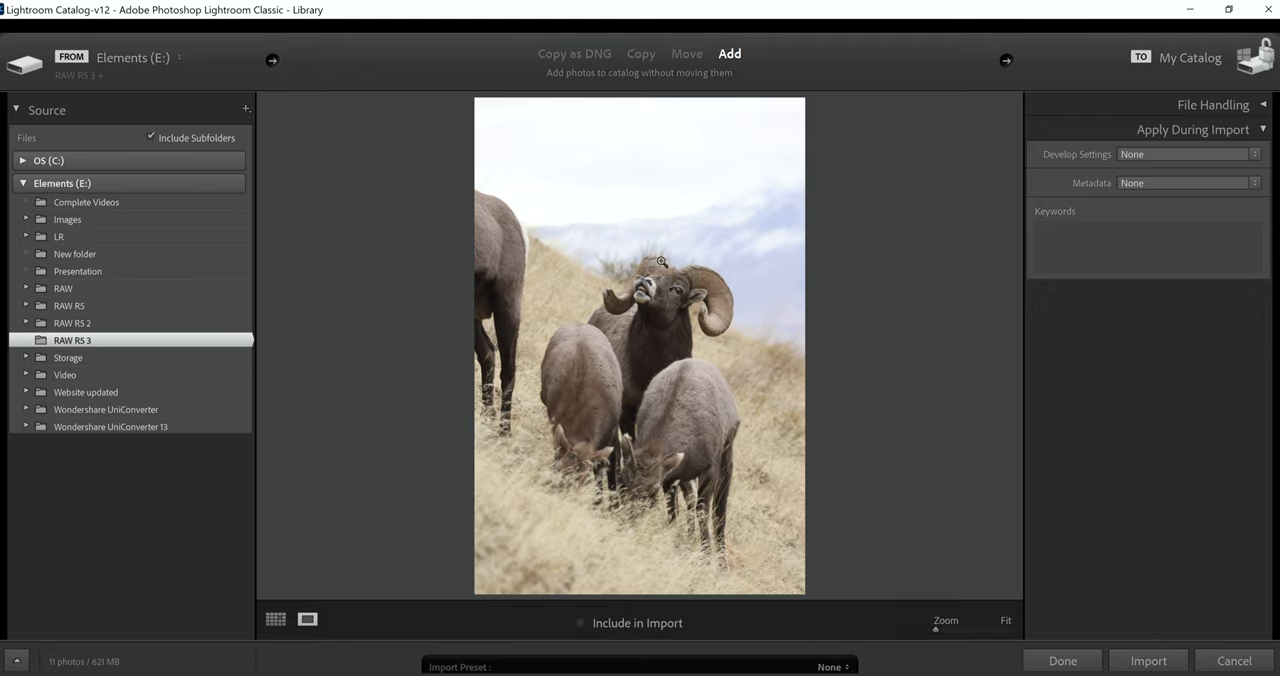
pyautogui.moveTo(613, 308)
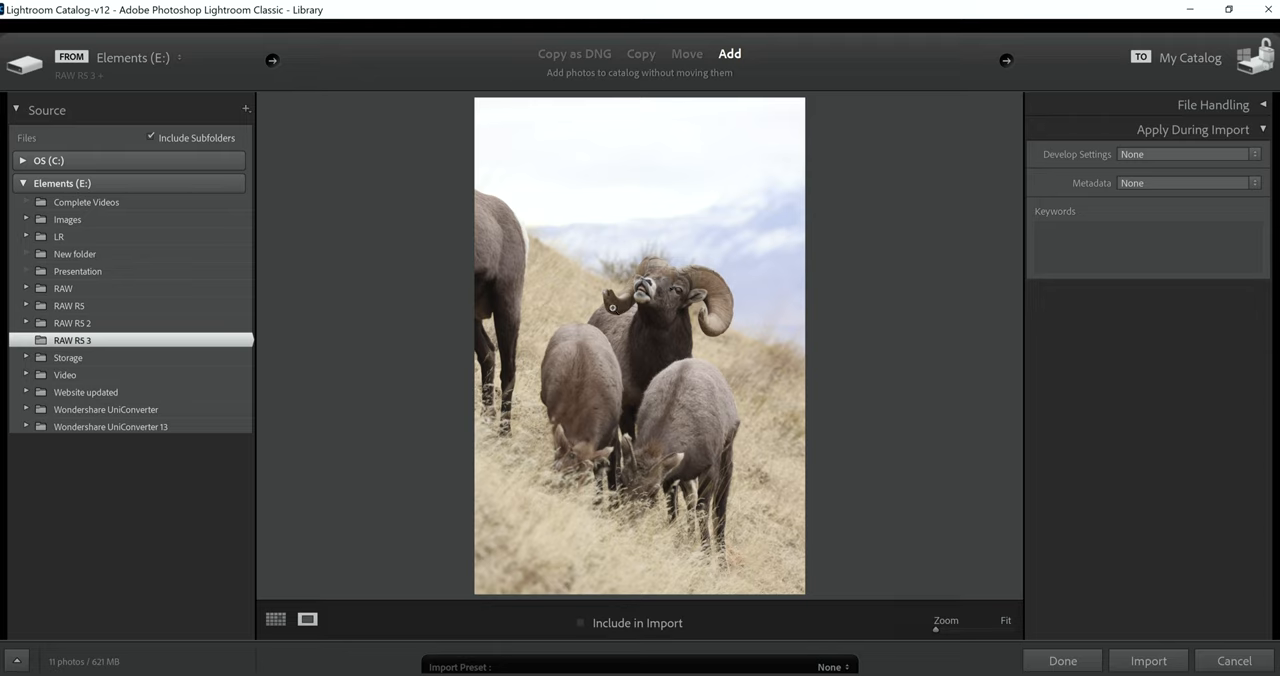
pyautogui.moveTo(645, 260)
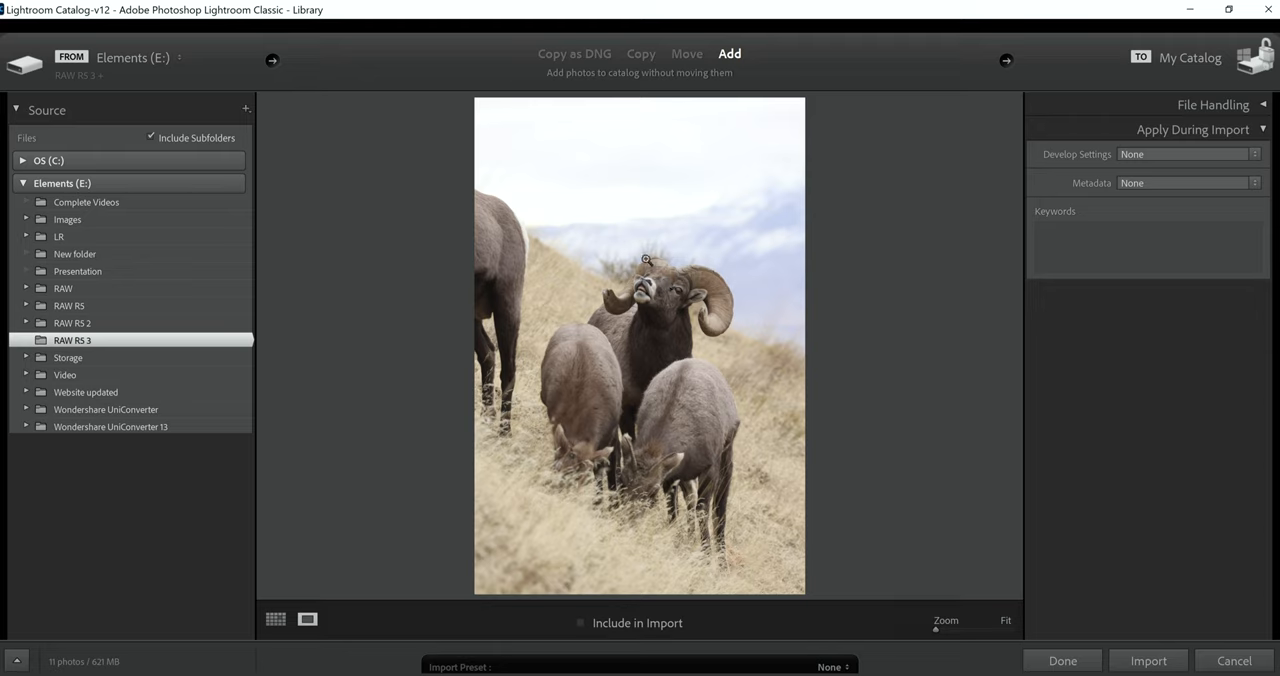
pyautogui.moveTo(610, 305)
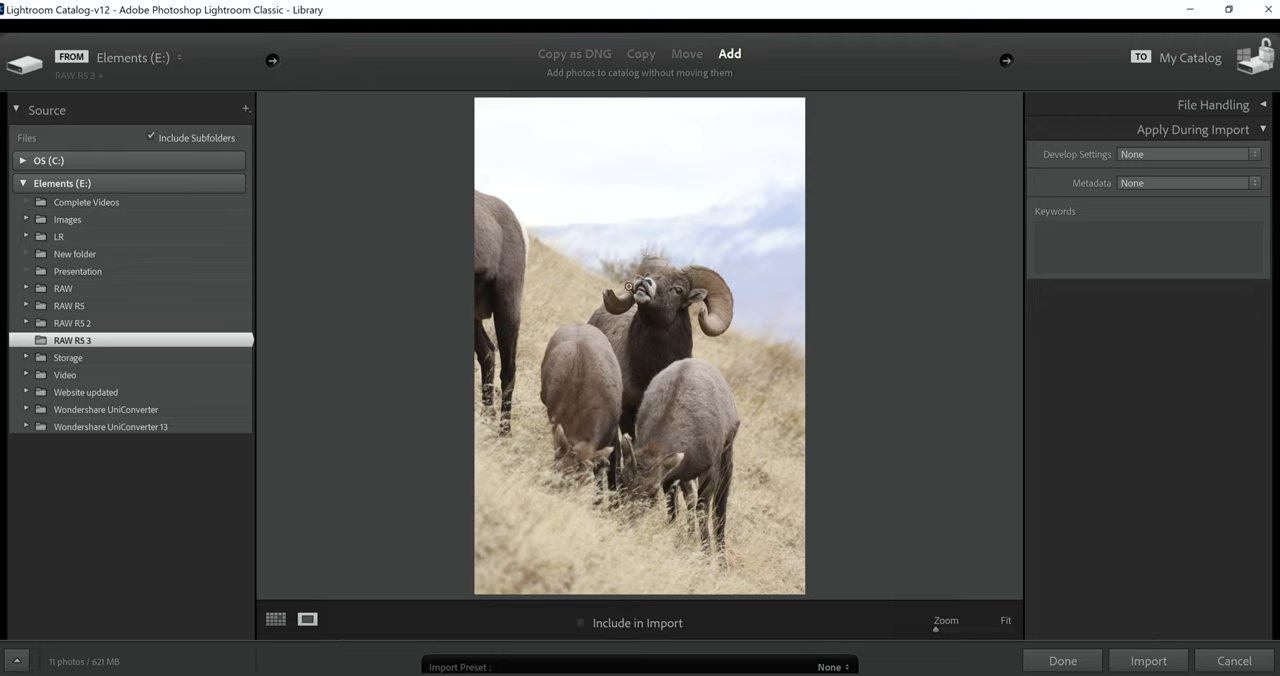
pyautogui.moveTo(651, 266)
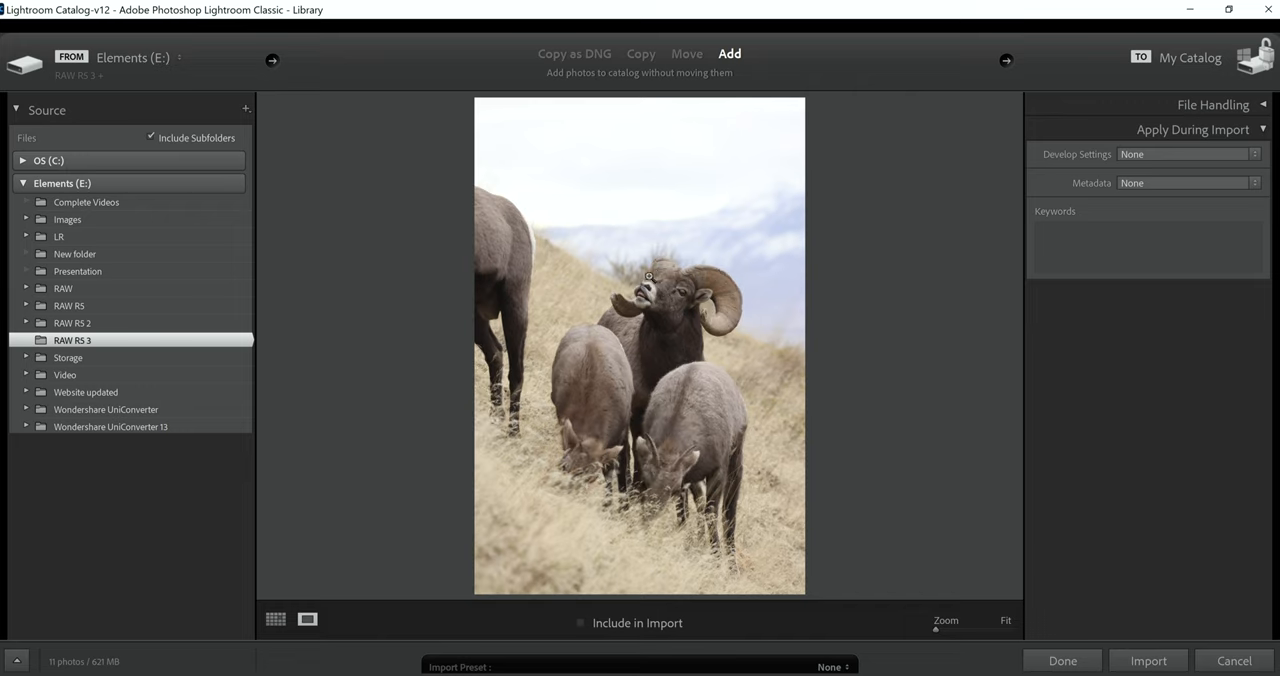
pyautogui.moveTo(613, 292)
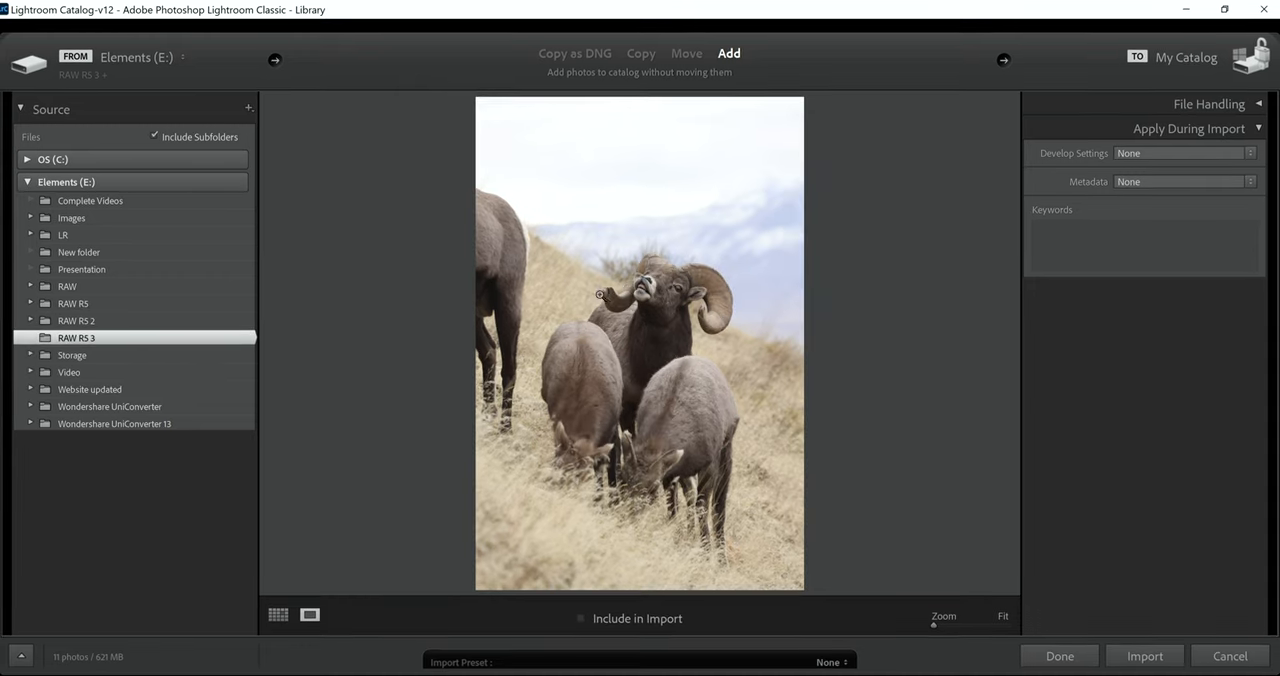
pyautogui.moveTo(655, 260)
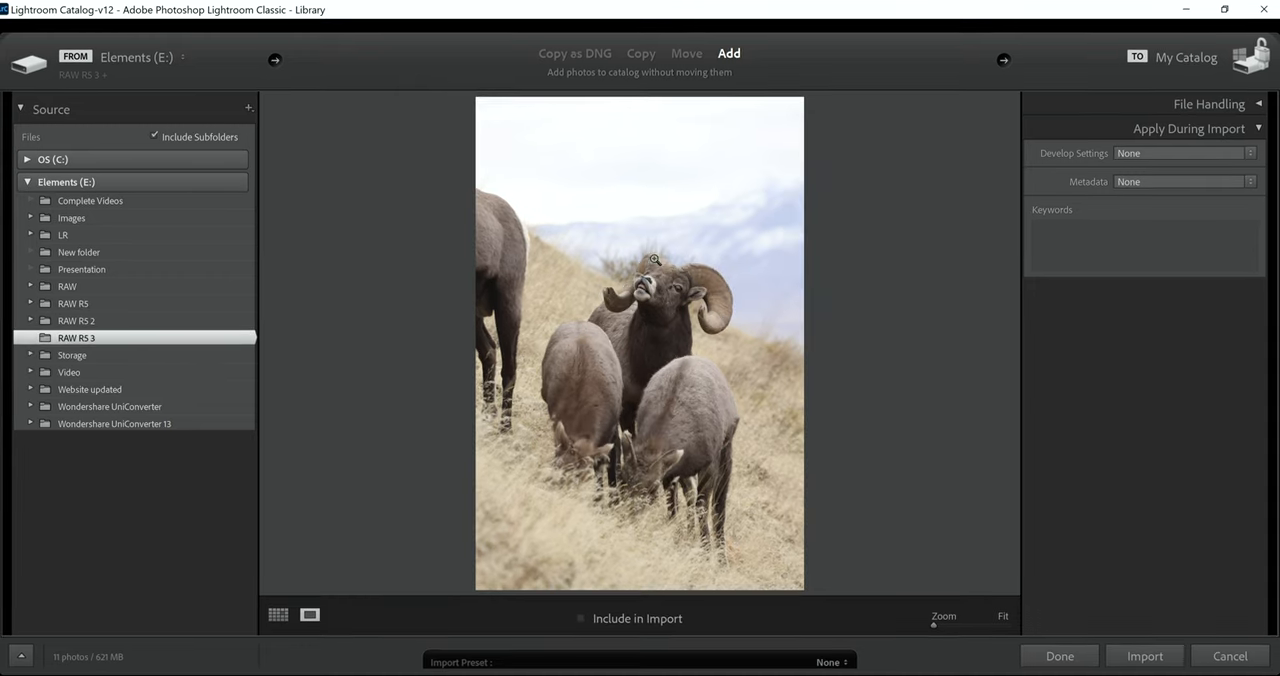